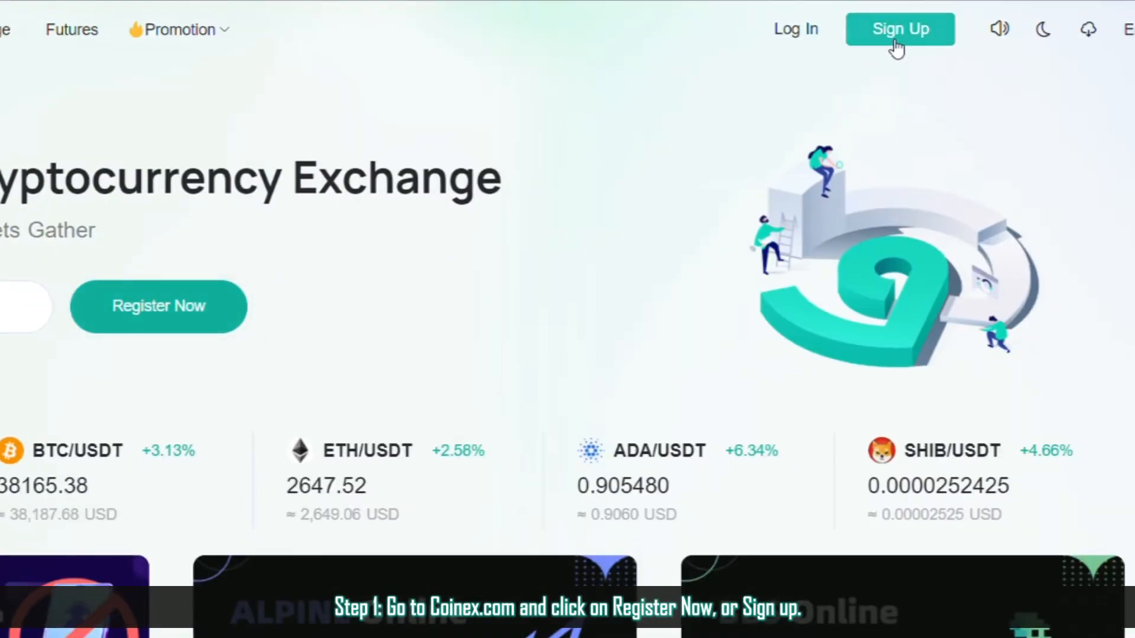
pyautogui.click(899, 28)
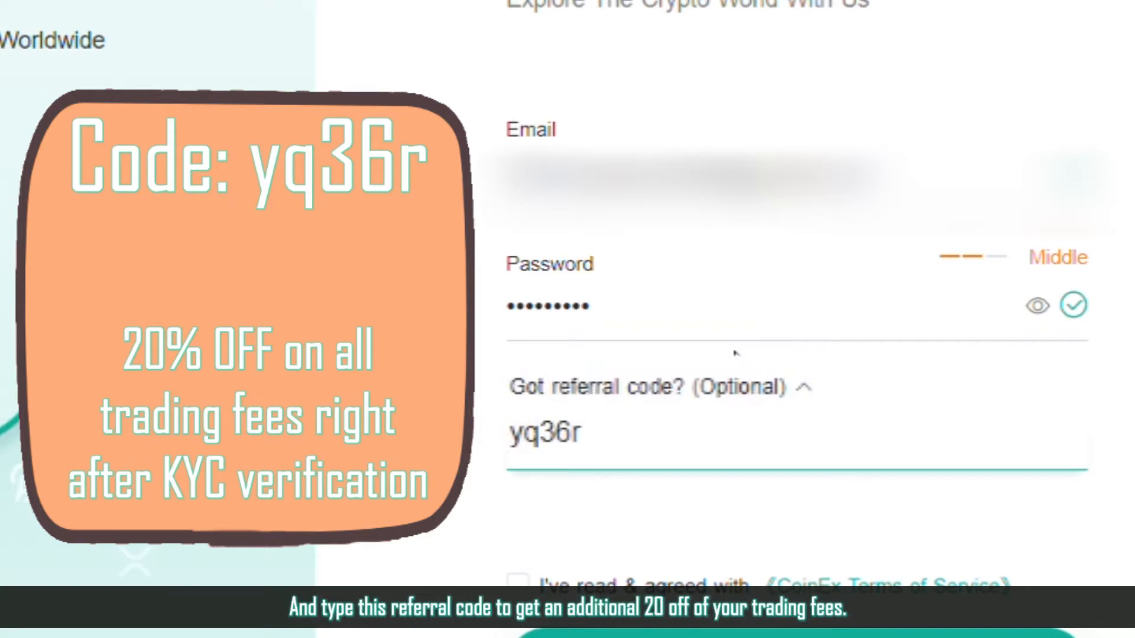
pyautogui.scroll(-3)
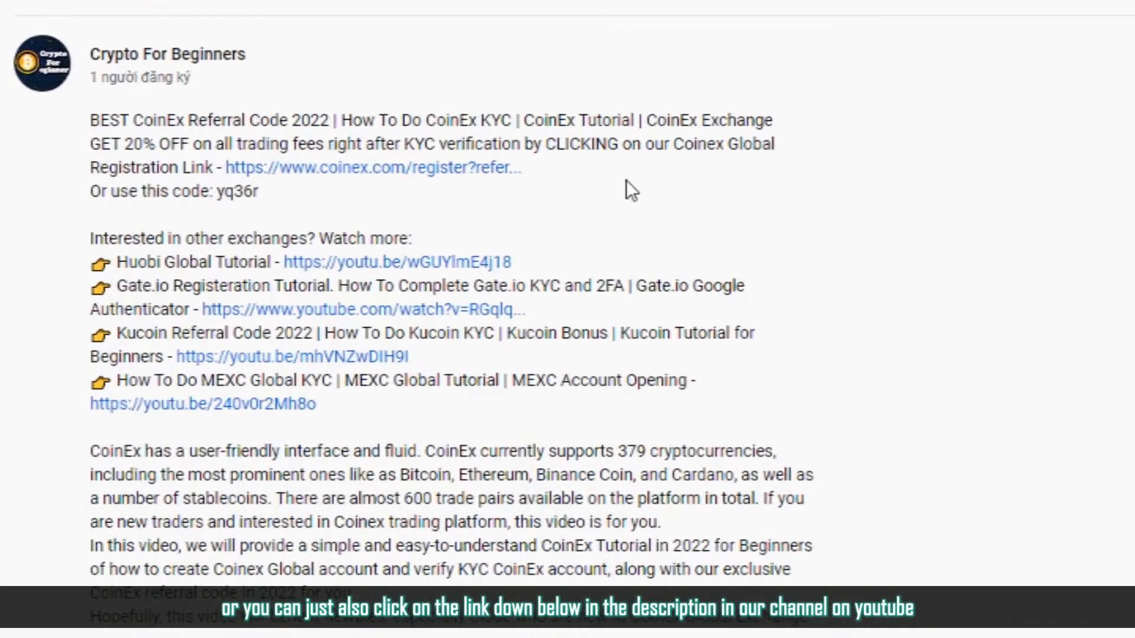
pyautogui.click(373, 167)
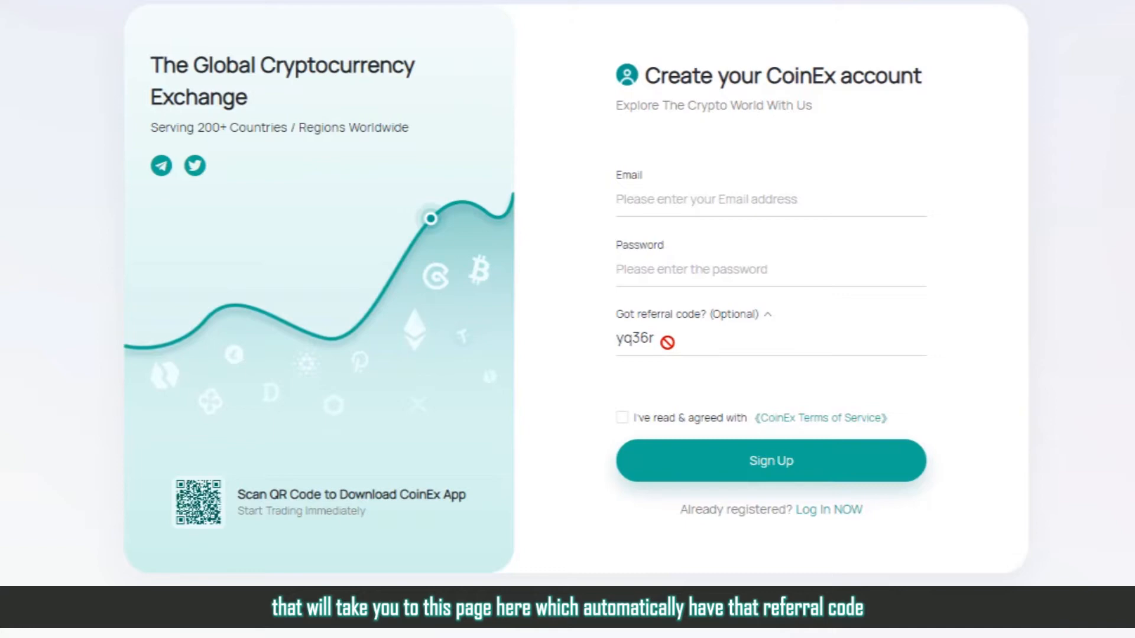
# - Submit the sign-up details and request an email code, solving the slider captcha
pyautogui.click(771, 461)
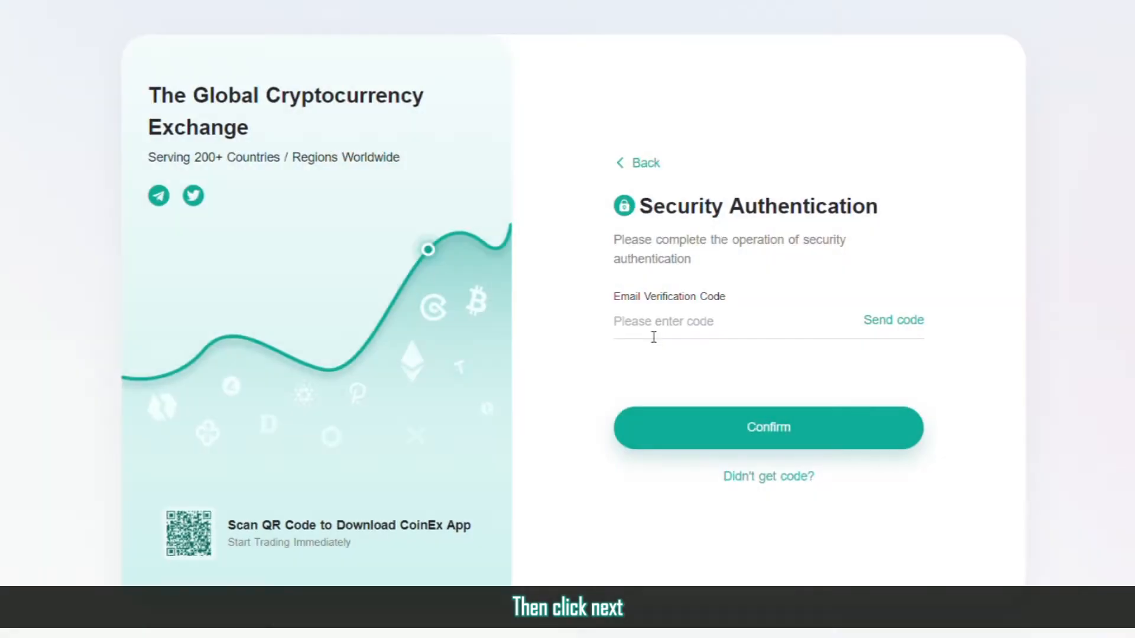
pyautogui.click(893, 320)
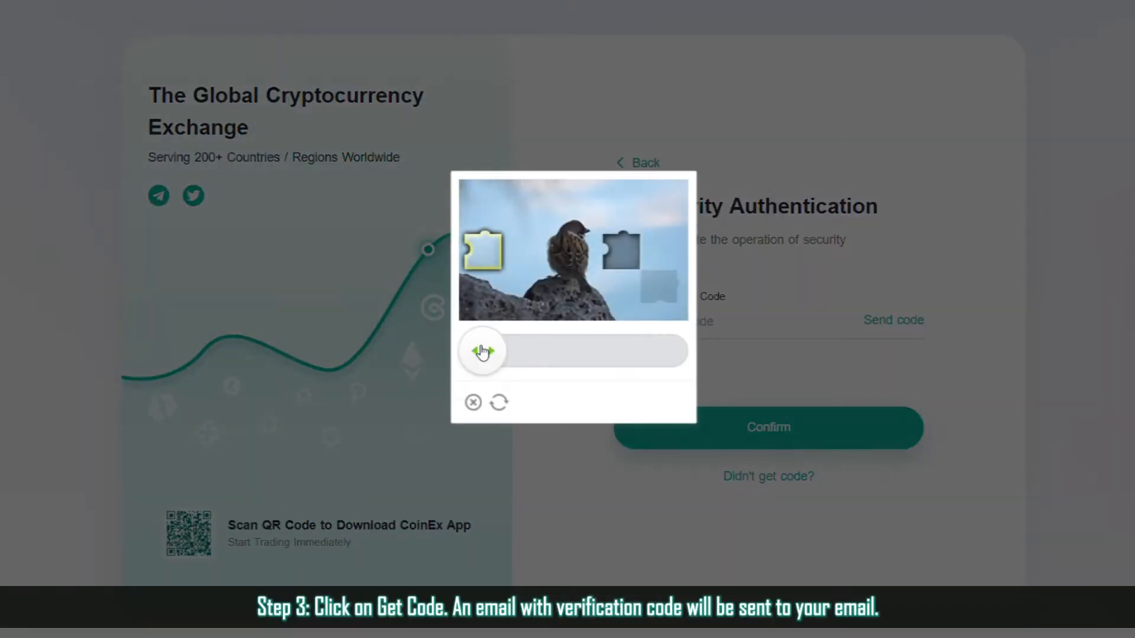
pyautogui.moveTo(483, 352); pyautogui.dragTo(652, 351)
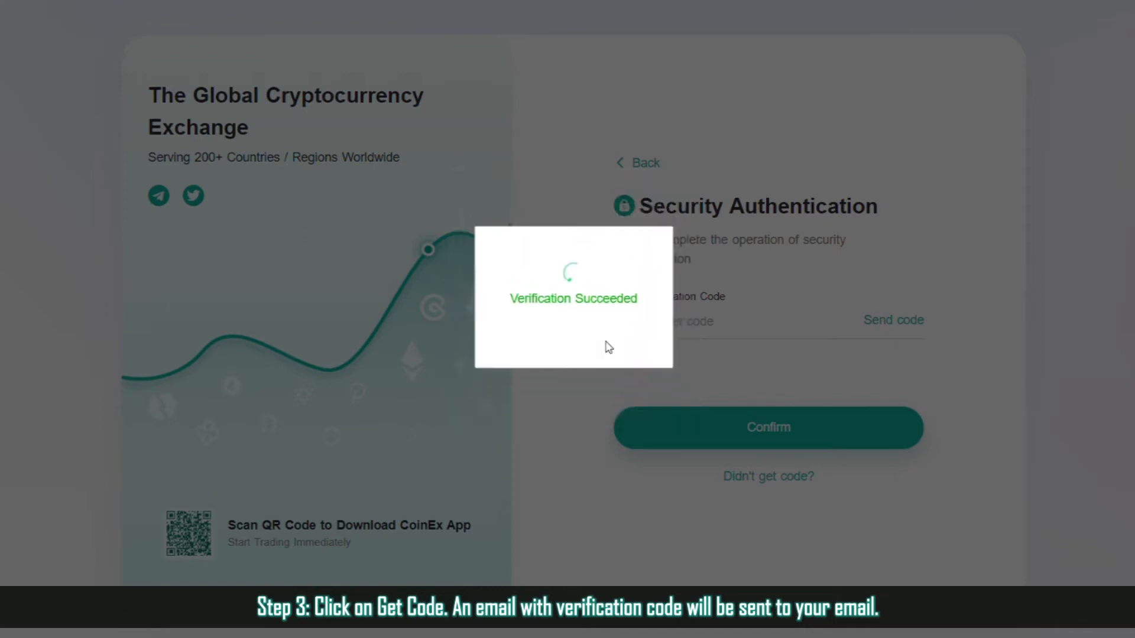
pyautogui.click(893, 319)
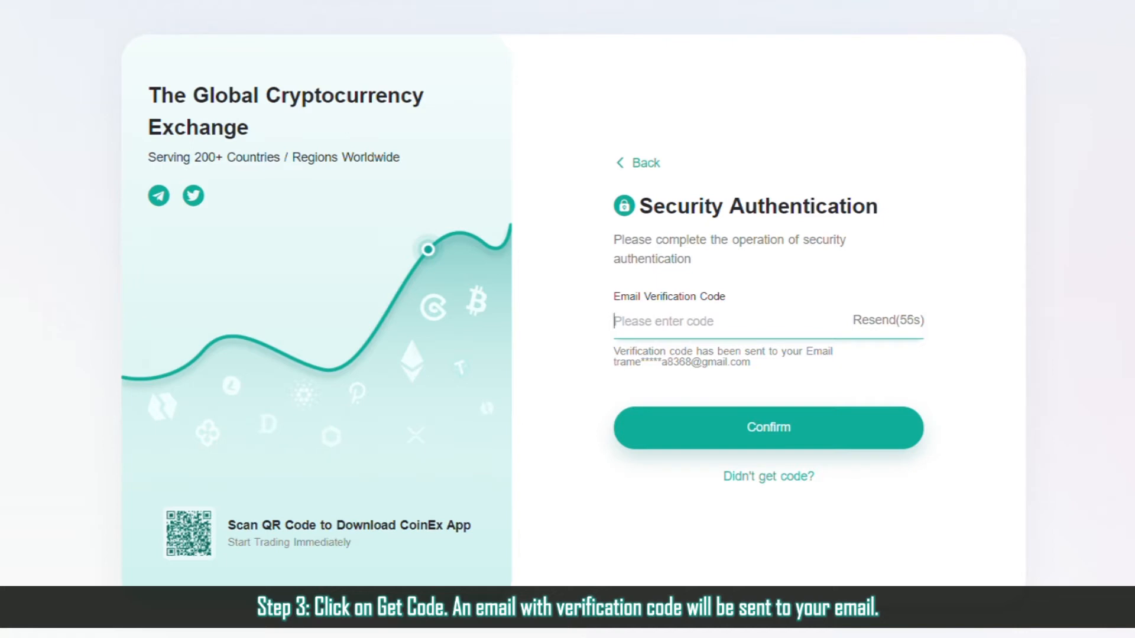
pyautogui.click(732, 19)
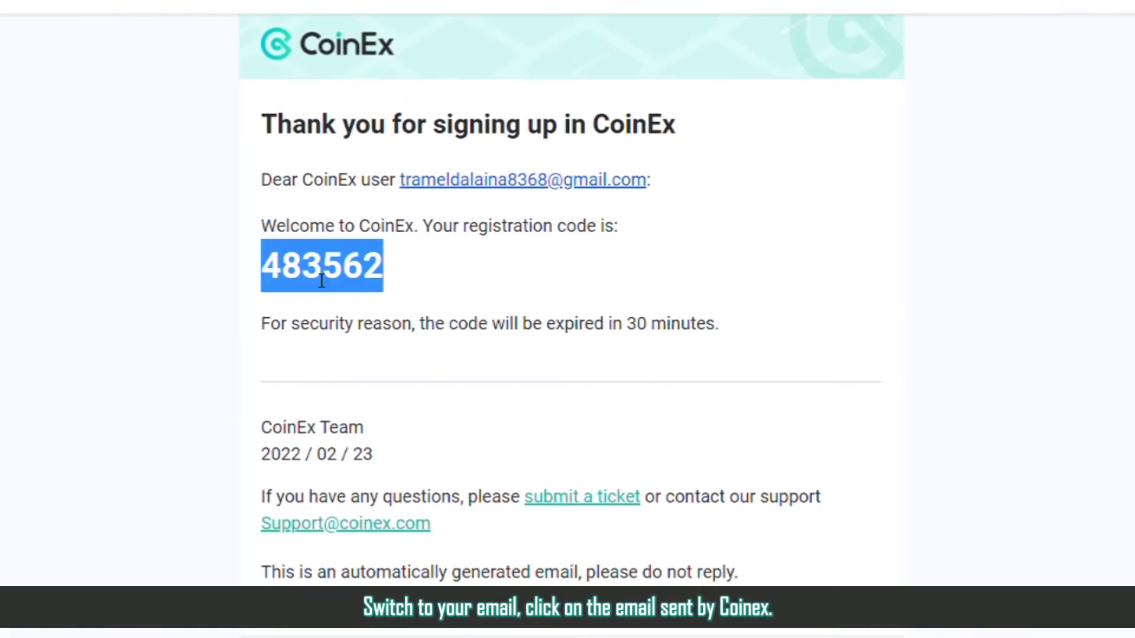
pyautogui.click(83, 12)
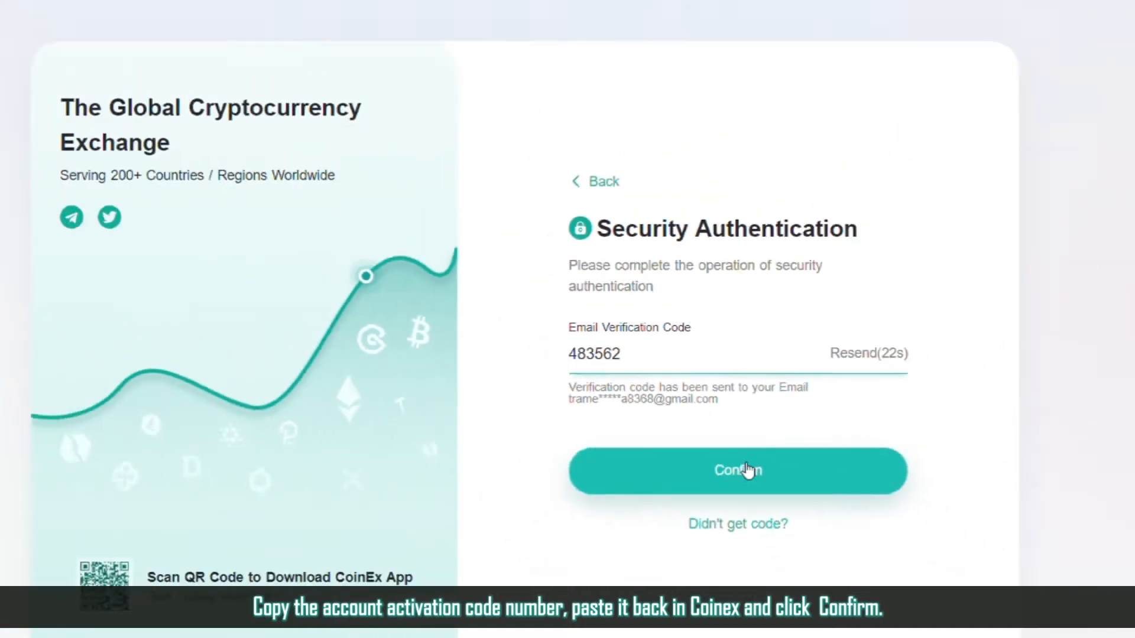
pyautogui.click(738, 471)
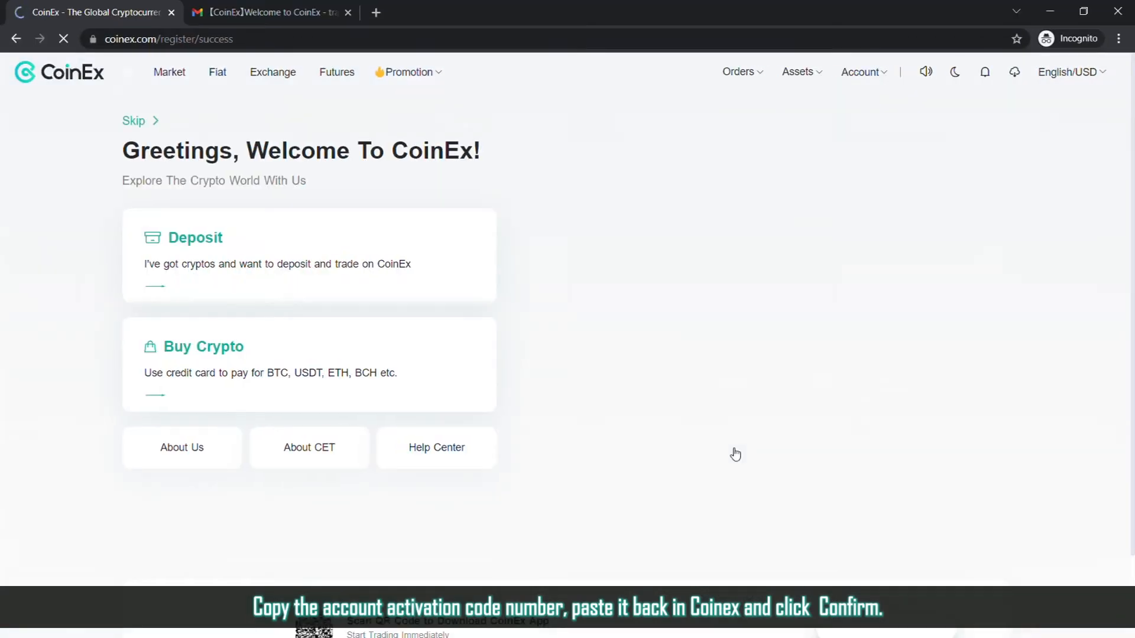
# - Start binding TOTP from Account Settings and request its email verification code
pyautogui.click(859, 71)
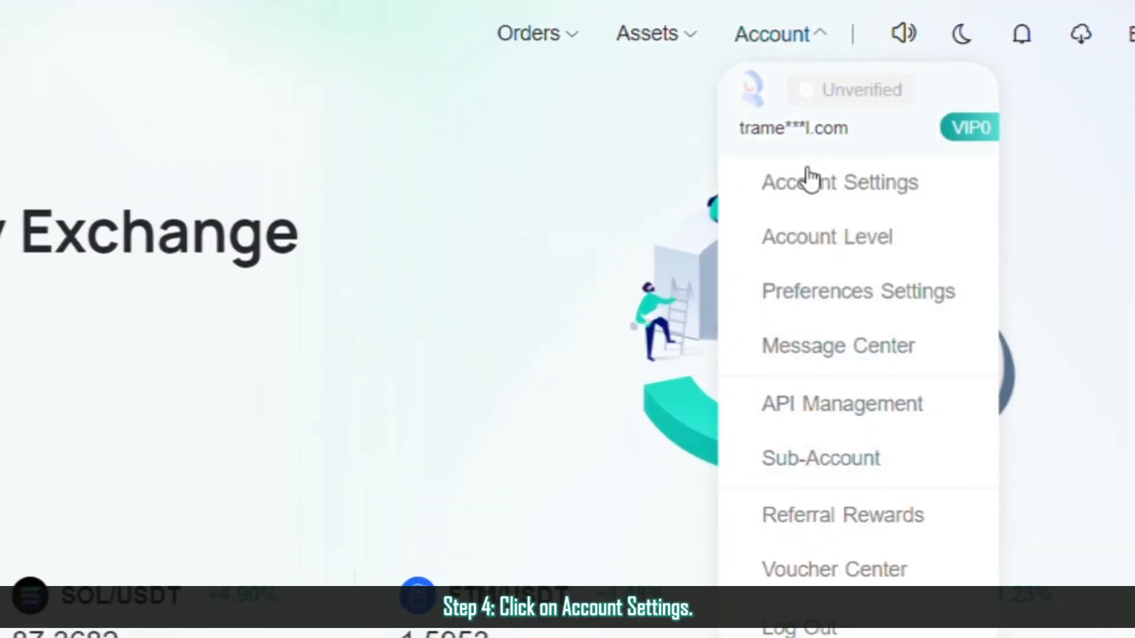
pyautogui.click(839, 182)
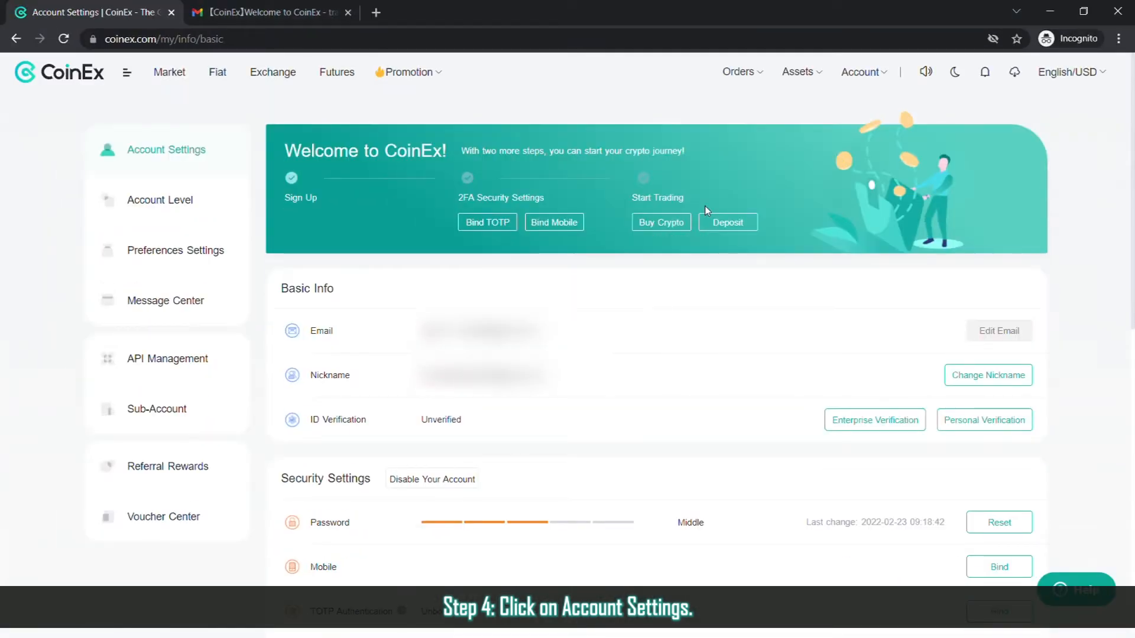
pyautogui.click(488, 222)
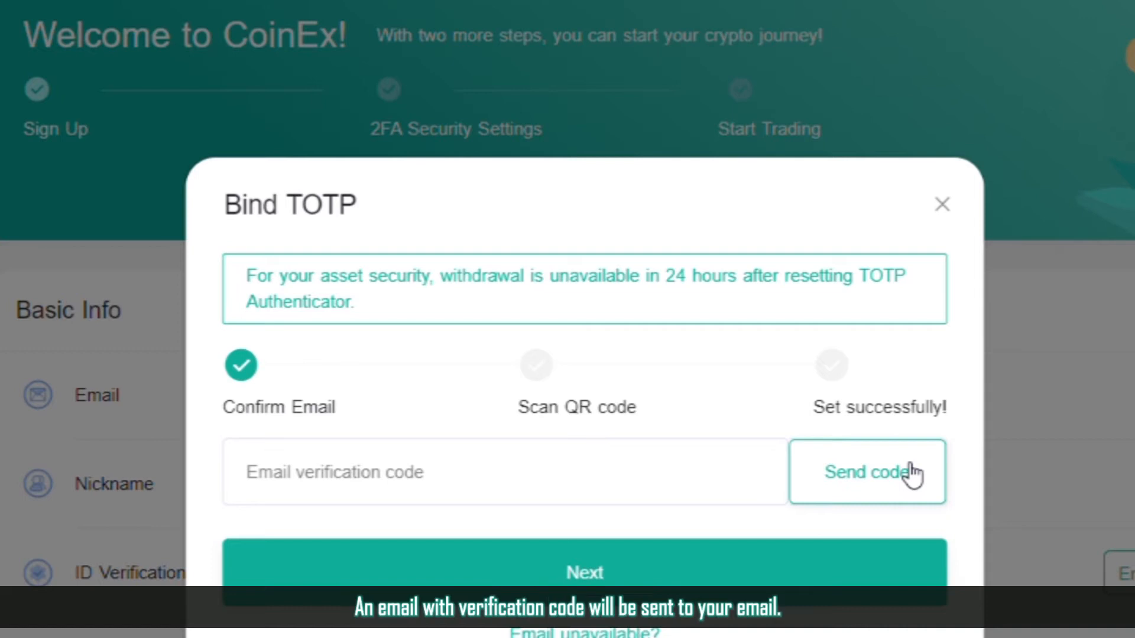
pyautogui.click(867, 471)
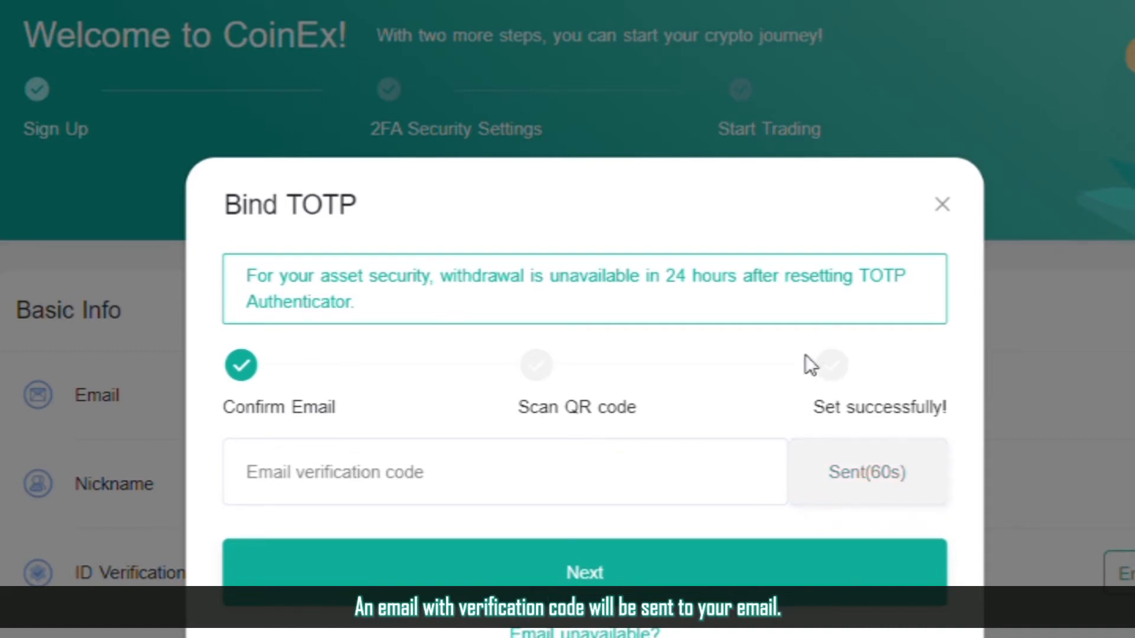
# - Open the TOTP verification email in Gmail and ready the code for entry
pyautogui.click(268, 12)
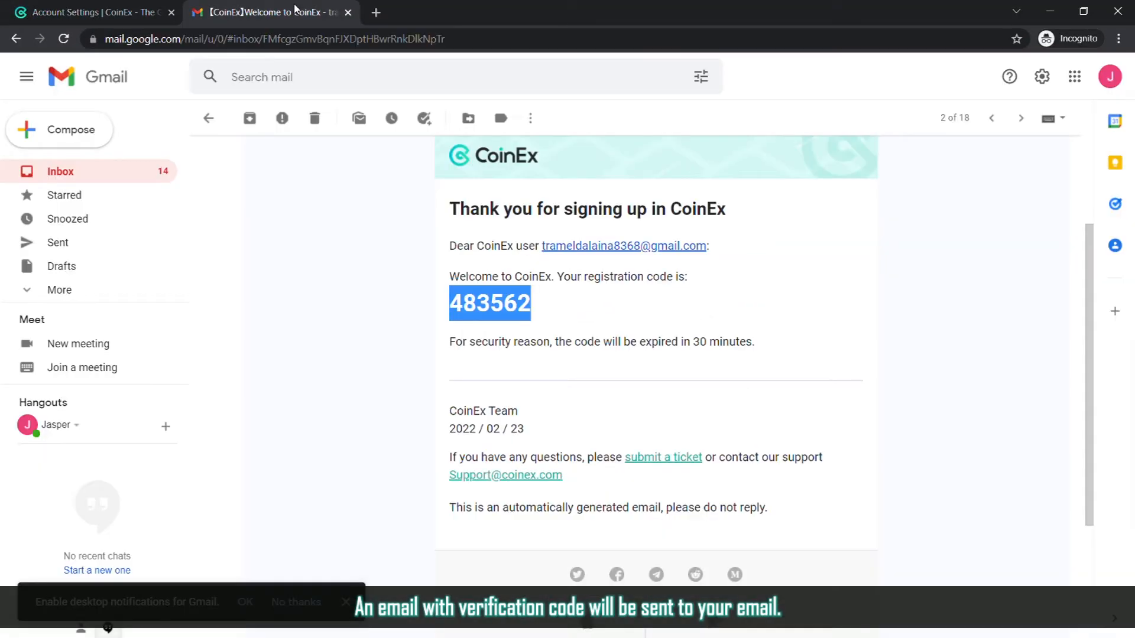
pyautogui.click(208, 117)
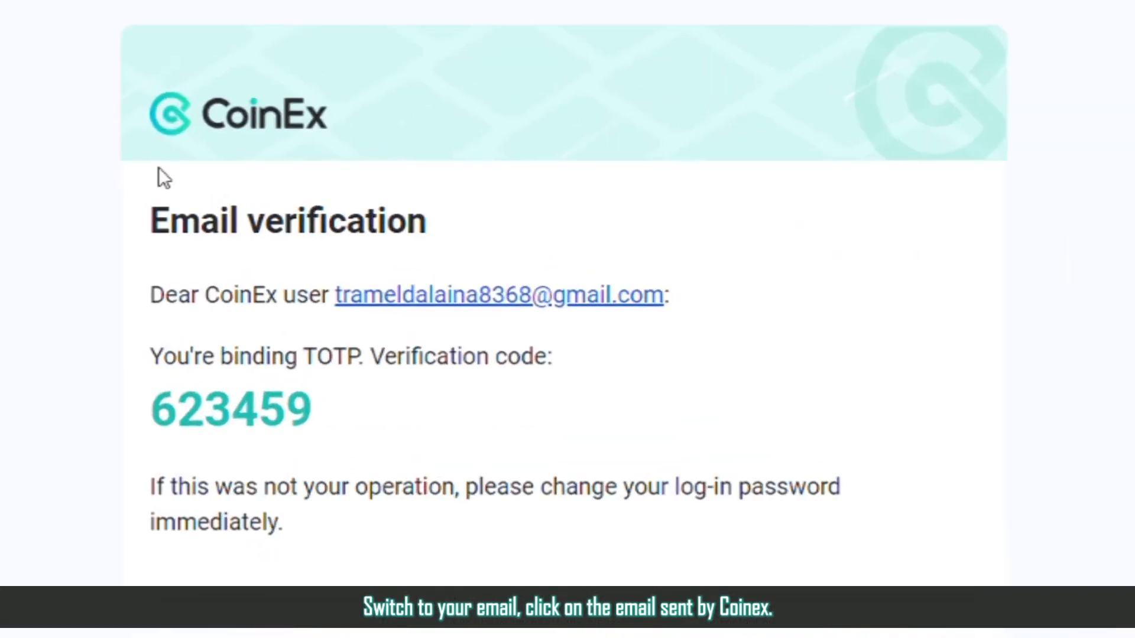
pyautogui.scroll(-3)
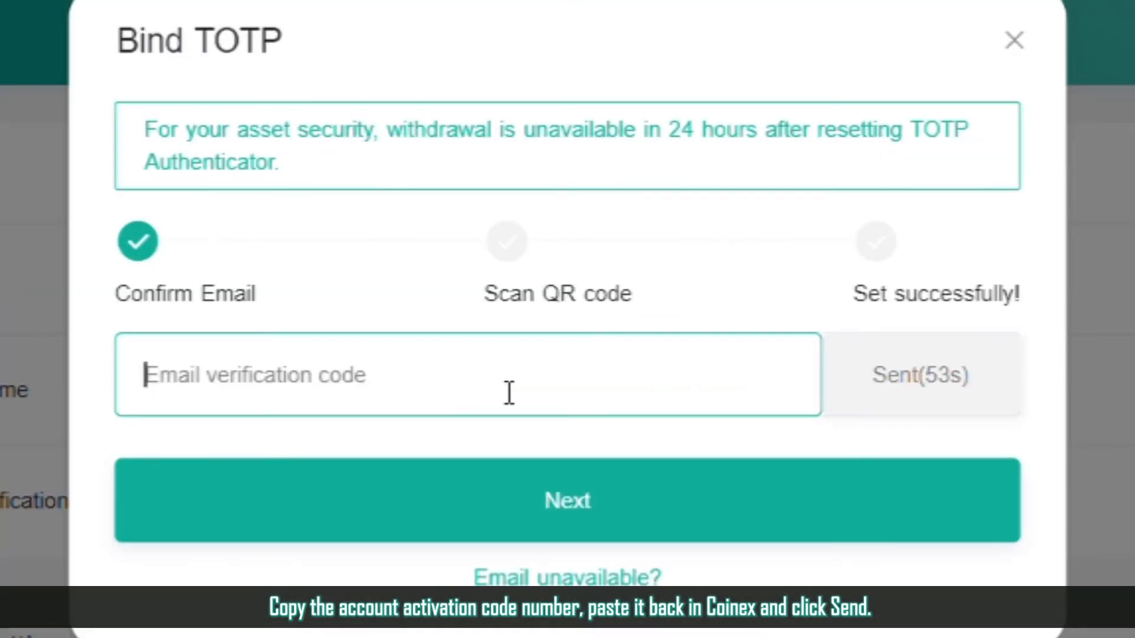
pyautogui.click(568, 500)
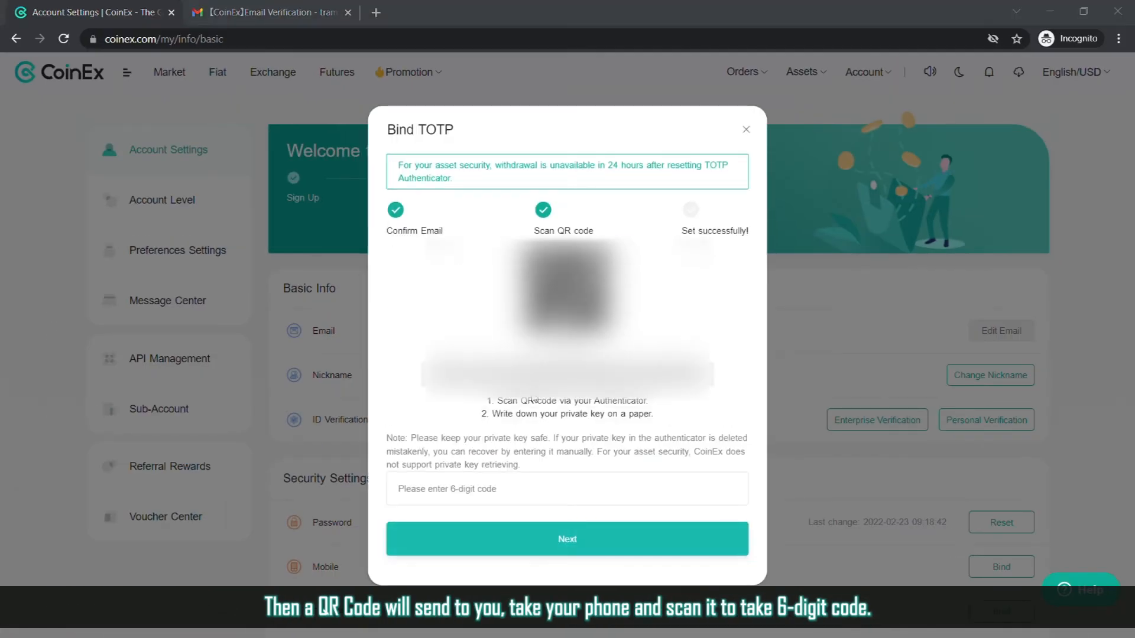
pyautogui.moveTo(654, 422)
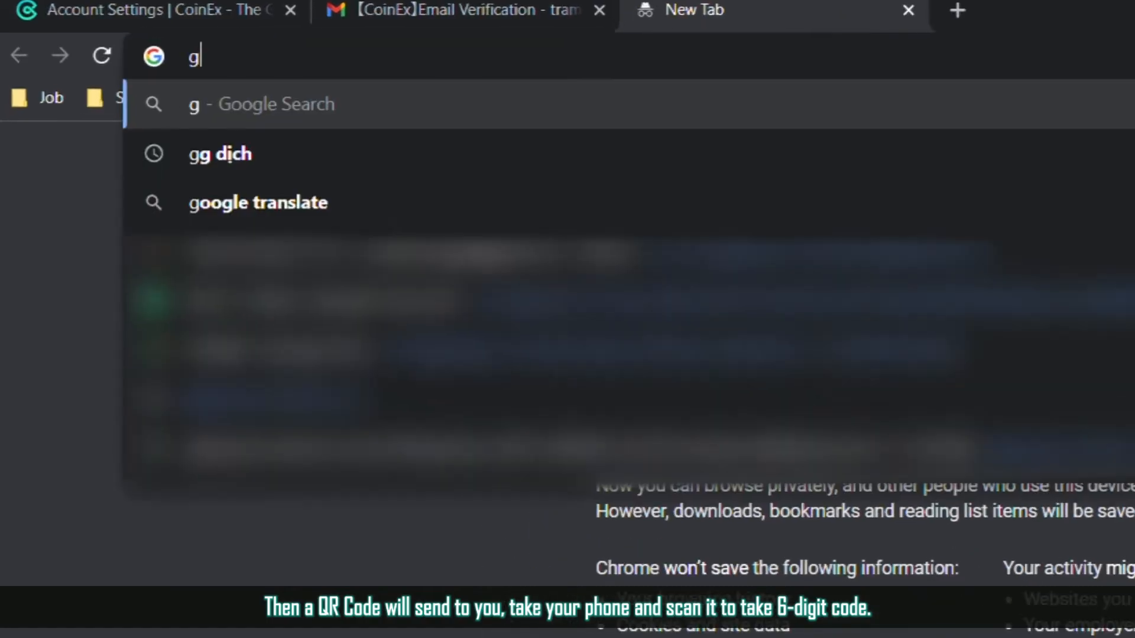
# - Search 'google authenticator pc' and open the Authenticator extension's store page
pyautogui.write('oogle authenticator pc')
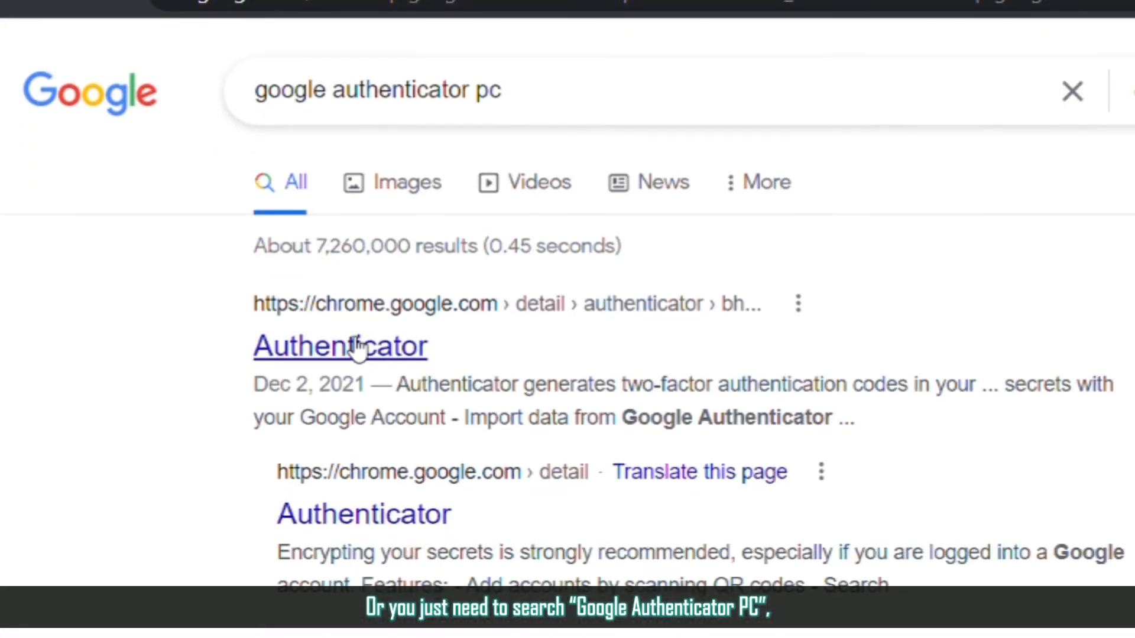
pyautogui.click(339, 345)
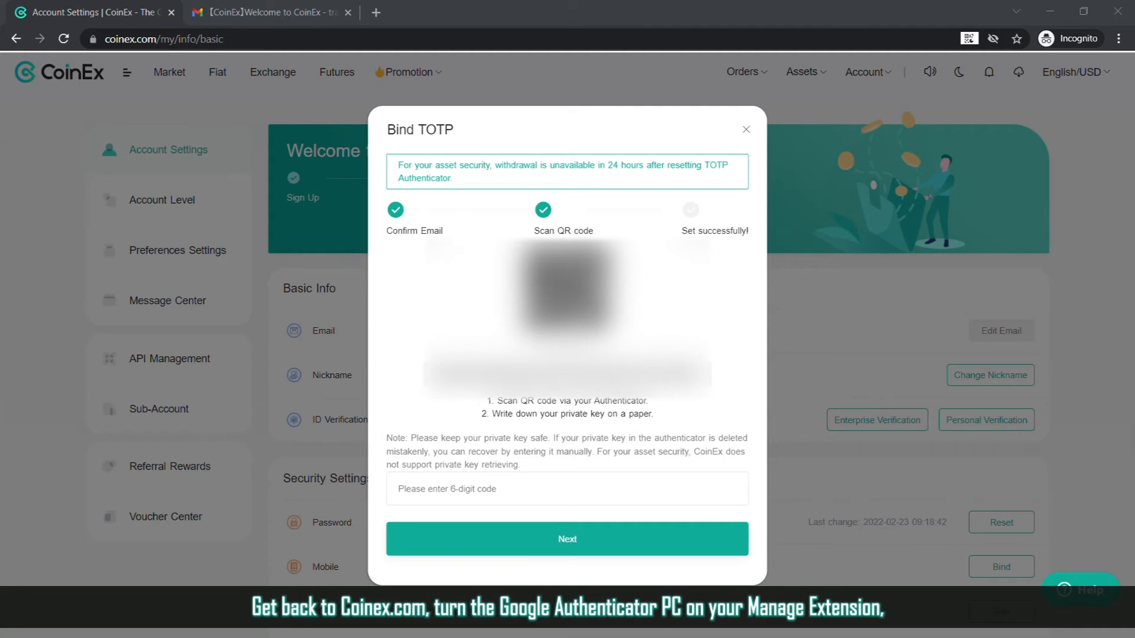
pyautogui.click(970, 37)
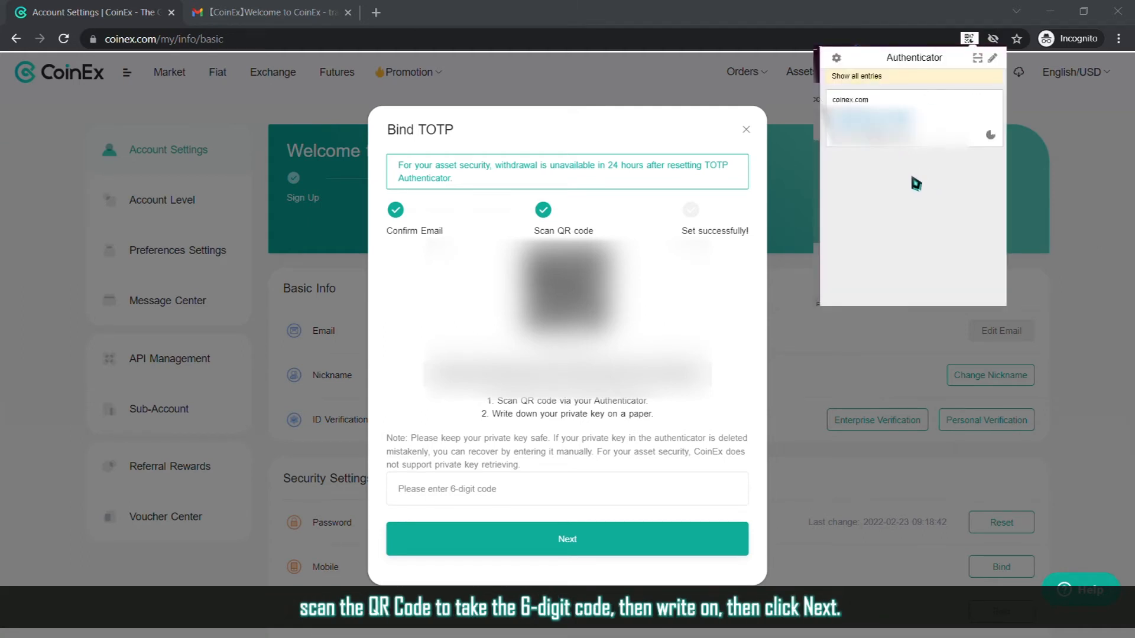
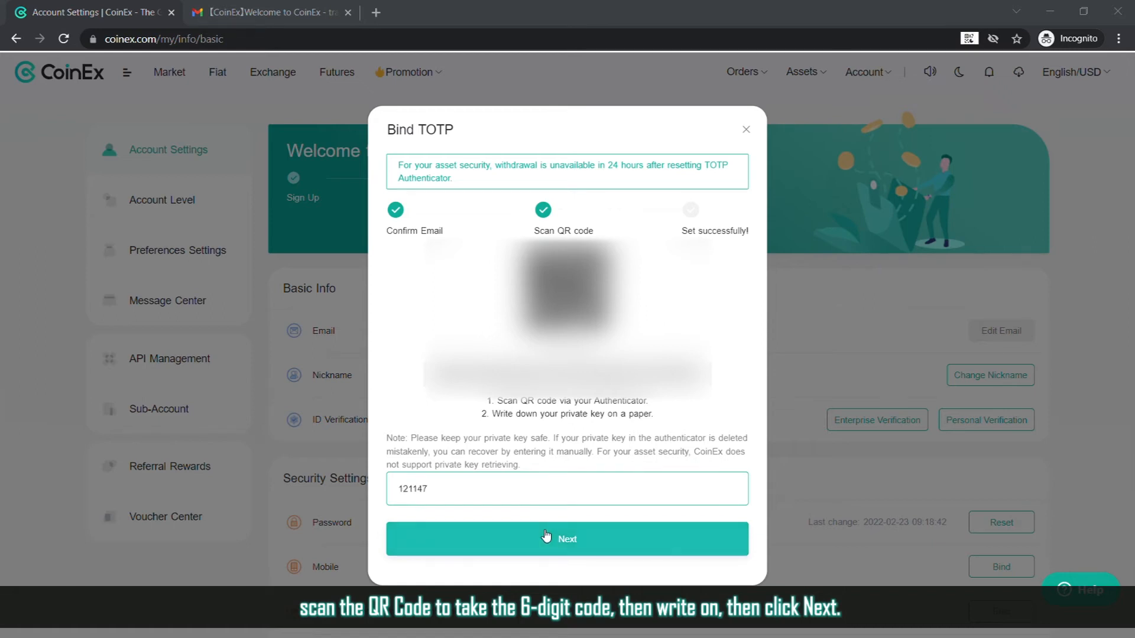
pyautogui.click(568, 539)
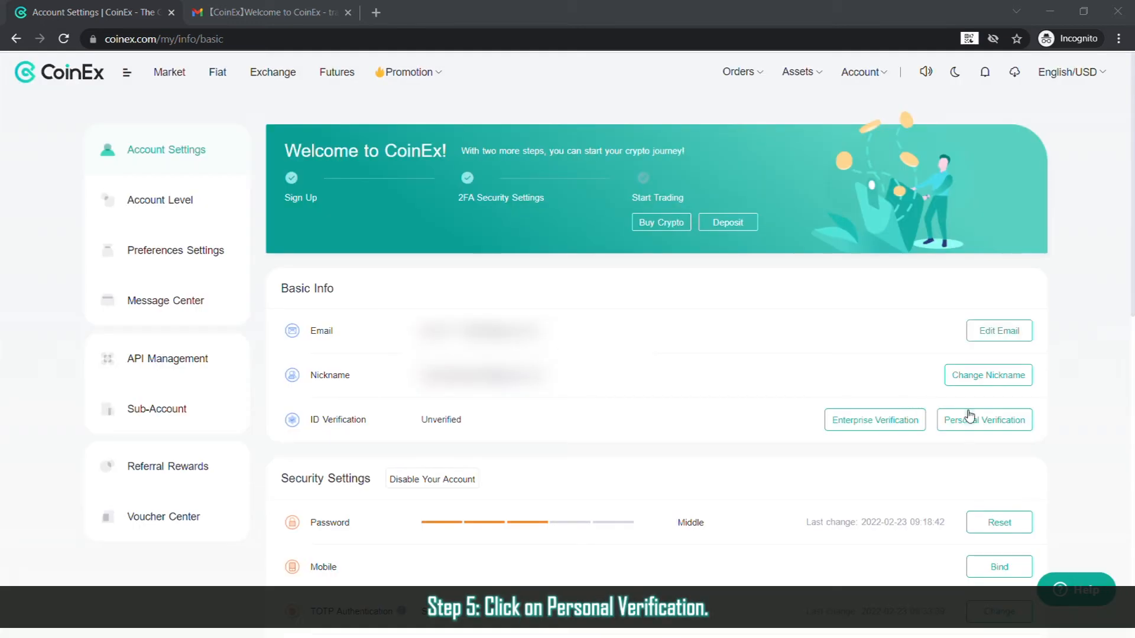
pyautogui.moveTo(974, 422)
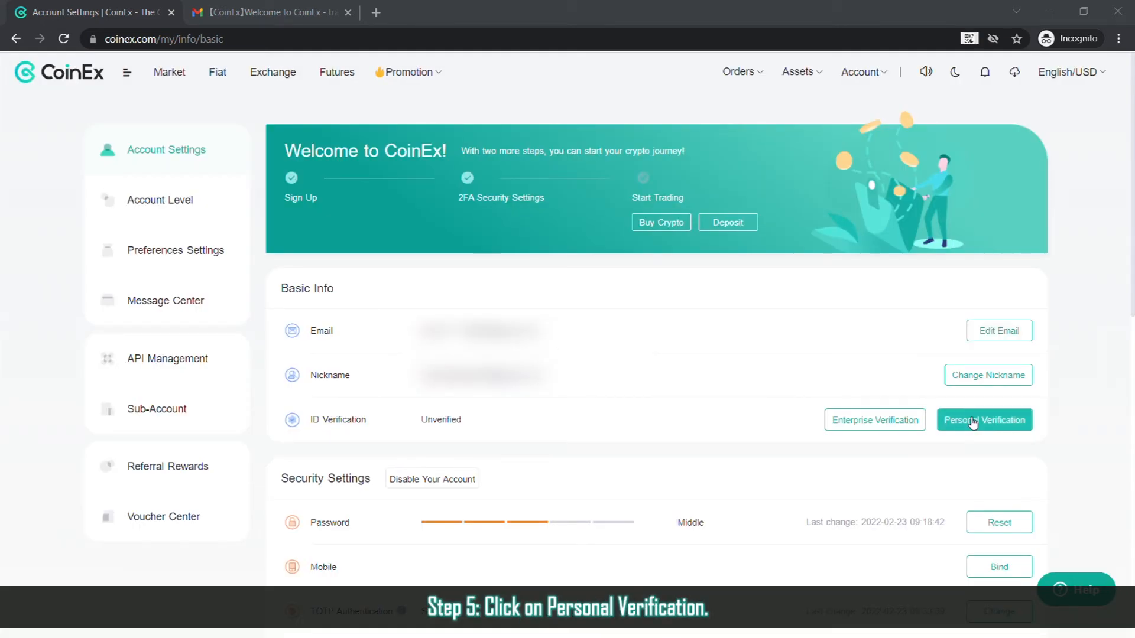
# - Accept the personal verification pledge and begin the ID verification process
pyautogui.click(985, 420)
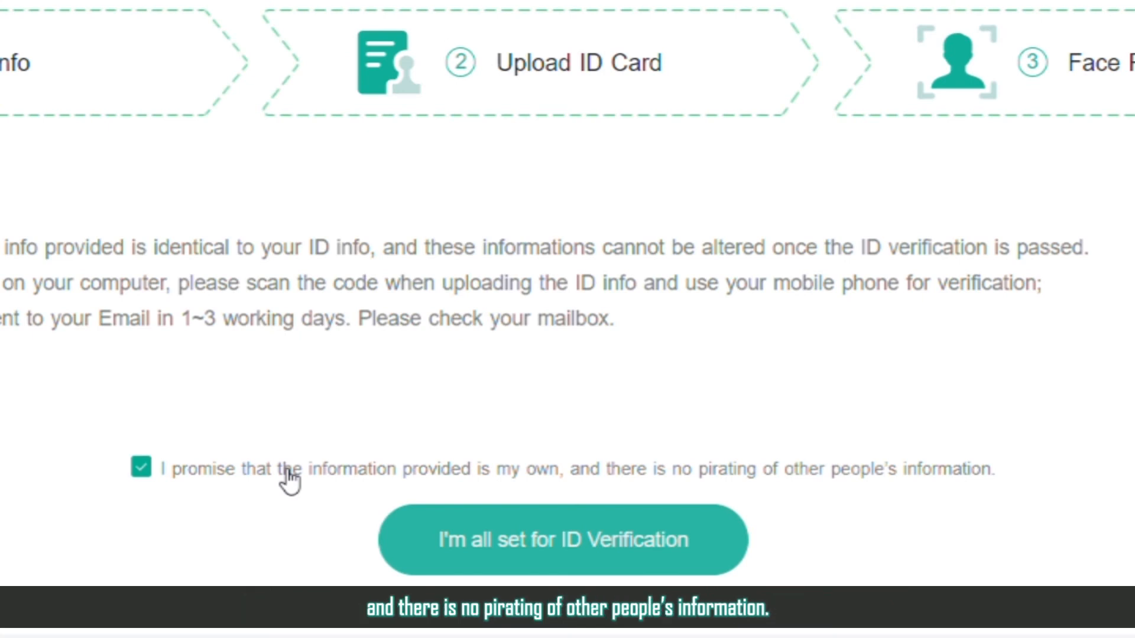
pyautogui.moveTo(443, 553)
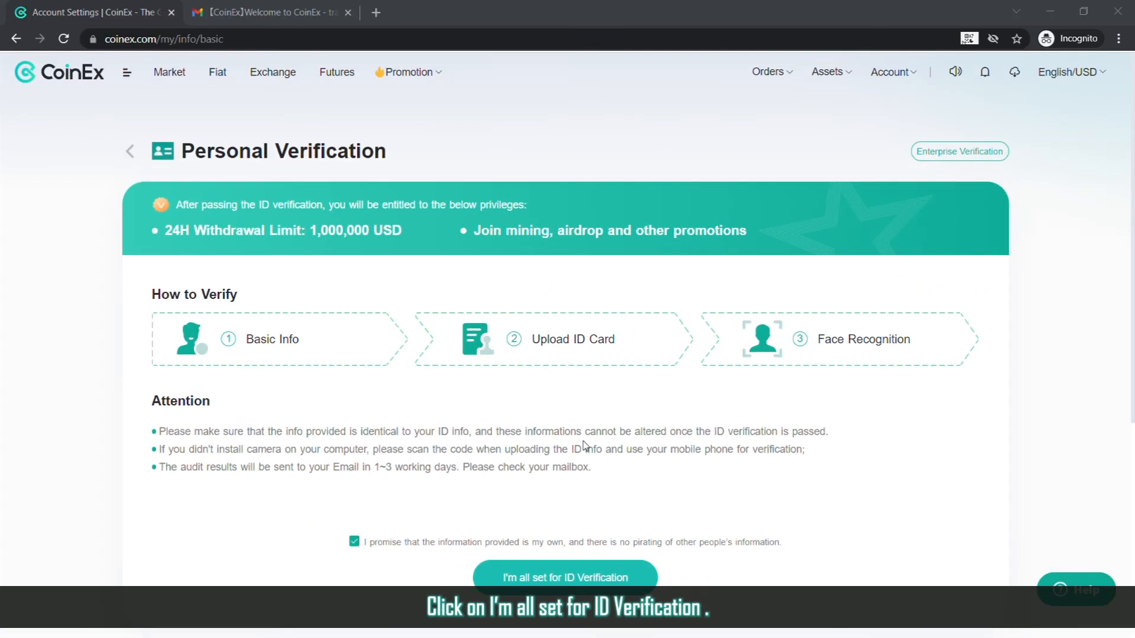
pyautogui.click(568, 578)
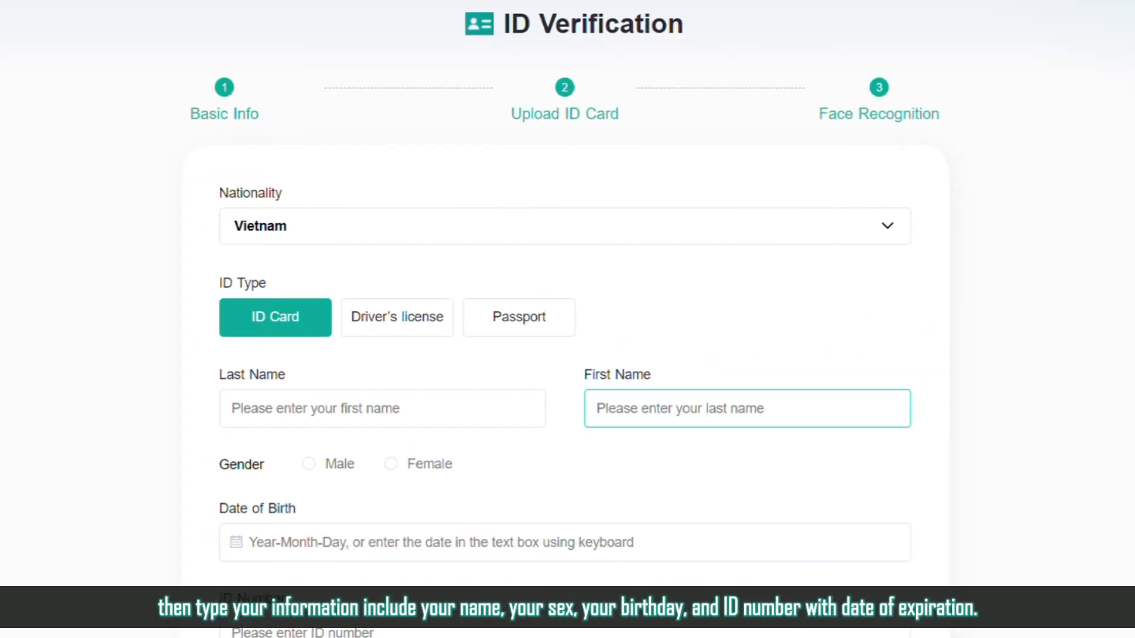
pyautogui.scroll(-3)
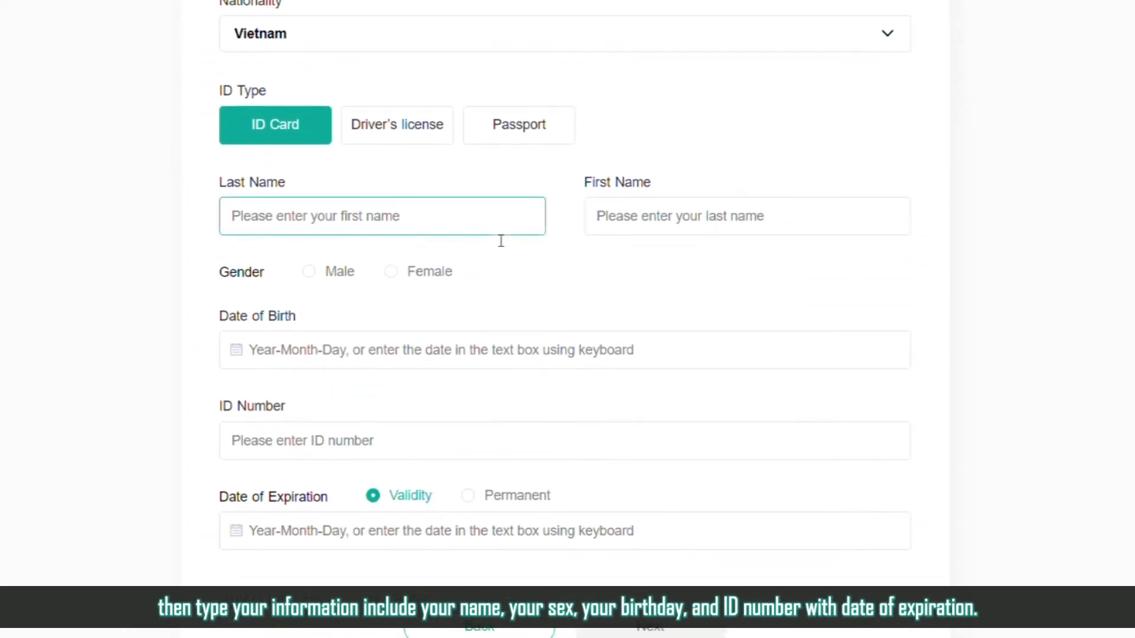
pyautogui.scroll(-3)
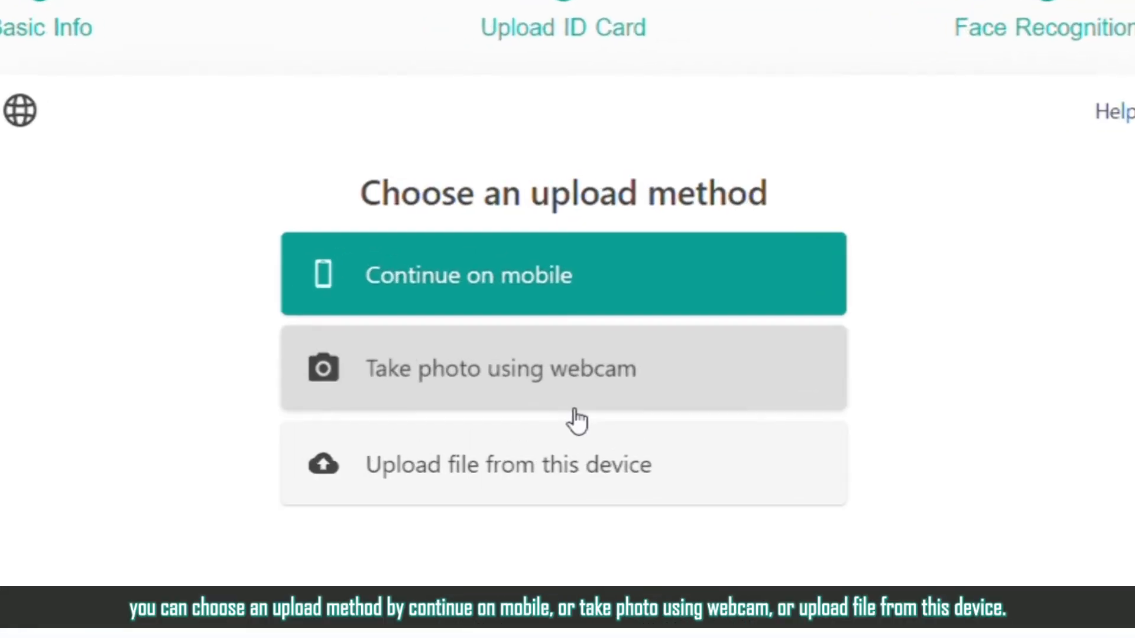
pyautogui.moveTo(589, 484)
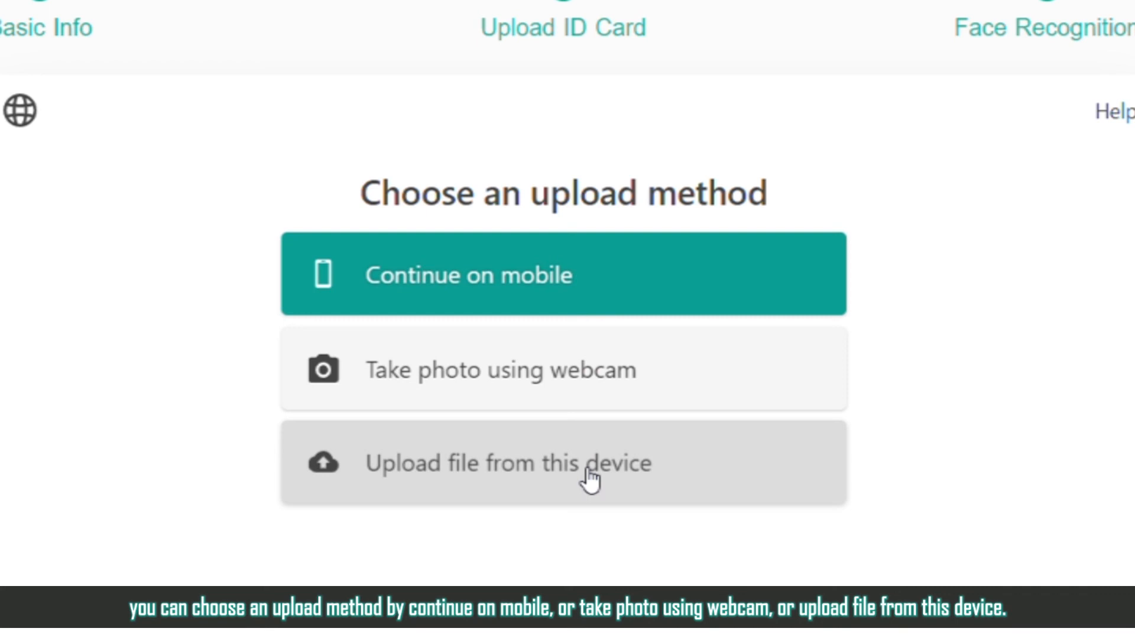
# - Upload the ID card images from this device, do face verification, and return to settings
pyautogui.click(587, 464)
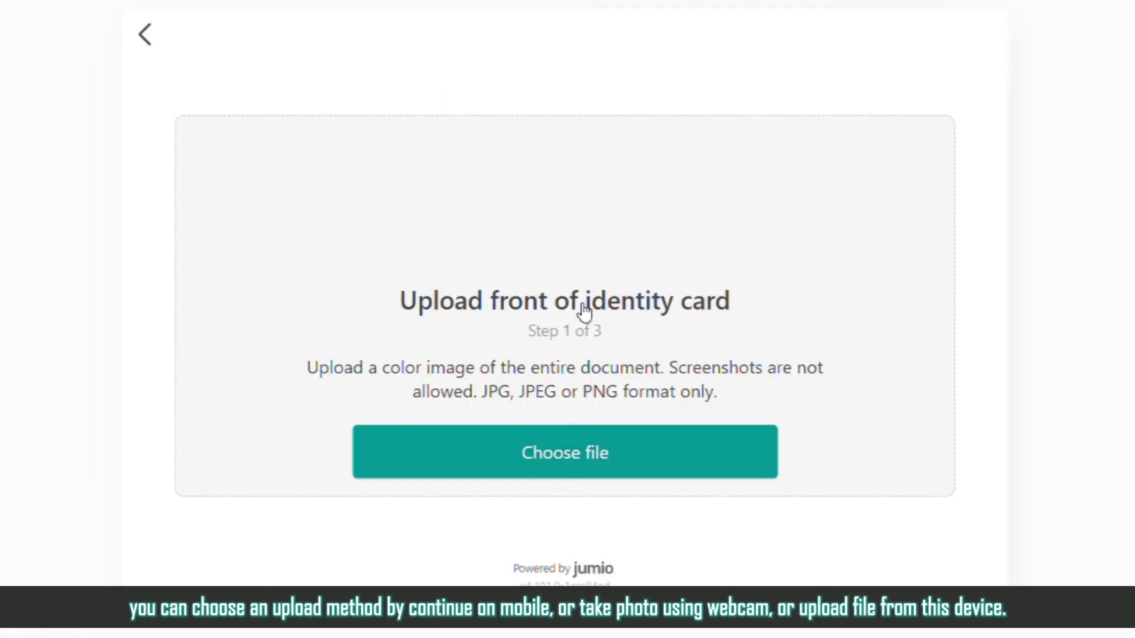
pyautogui.click(565, 453)
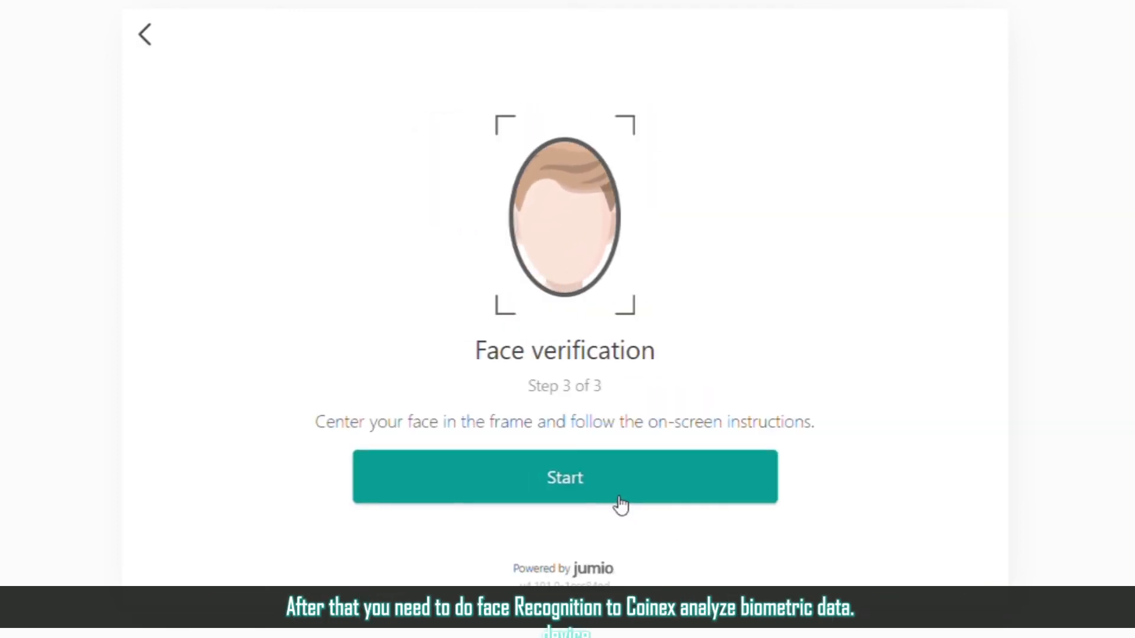
pyautogui.click(565, 478)
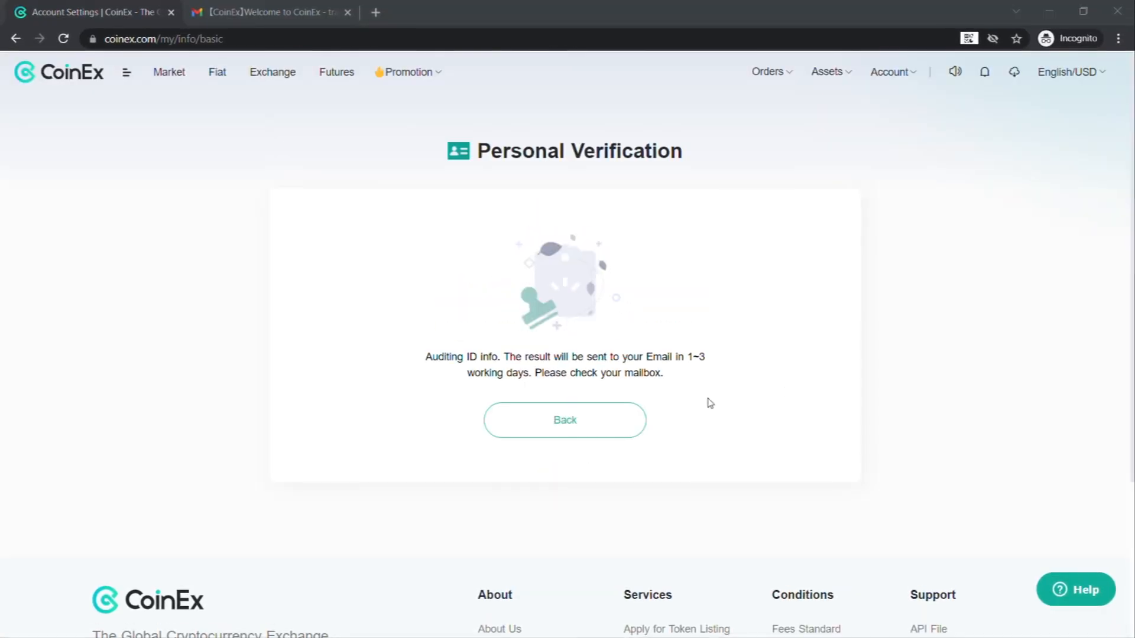
pyautogui.click(565, 420)
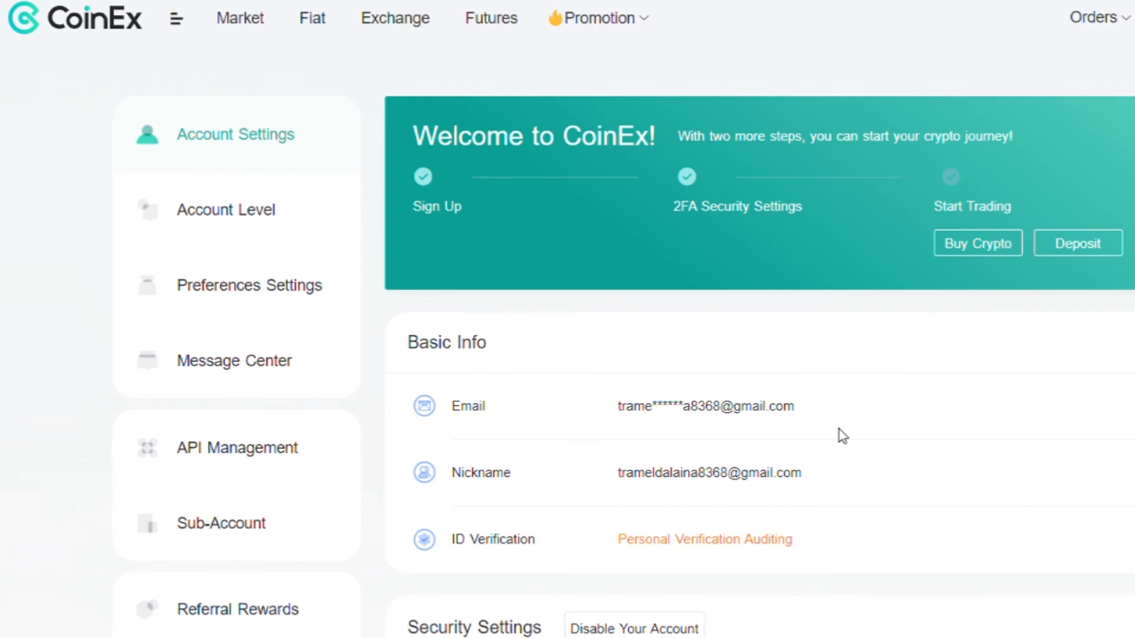